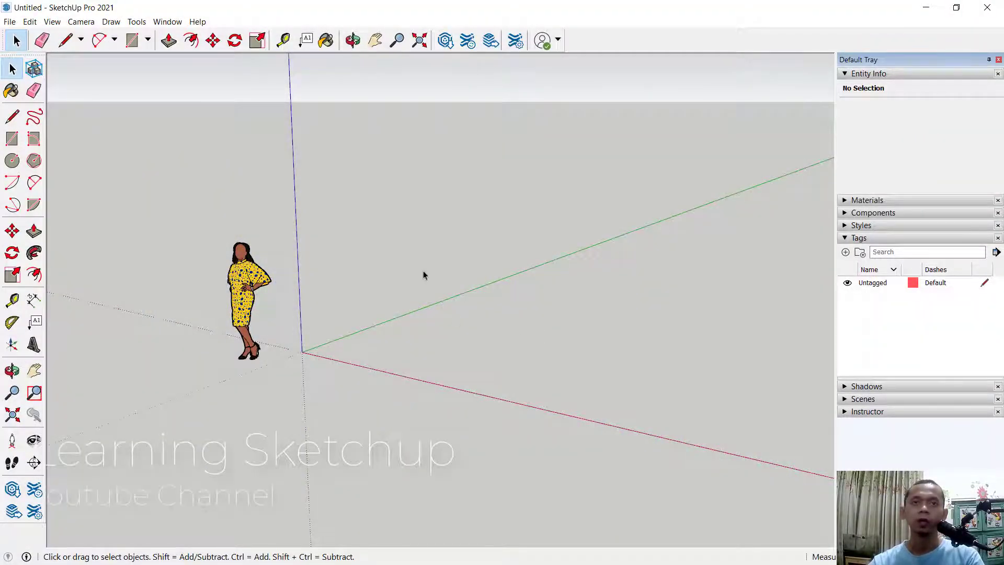
mouse_move(456, 324)
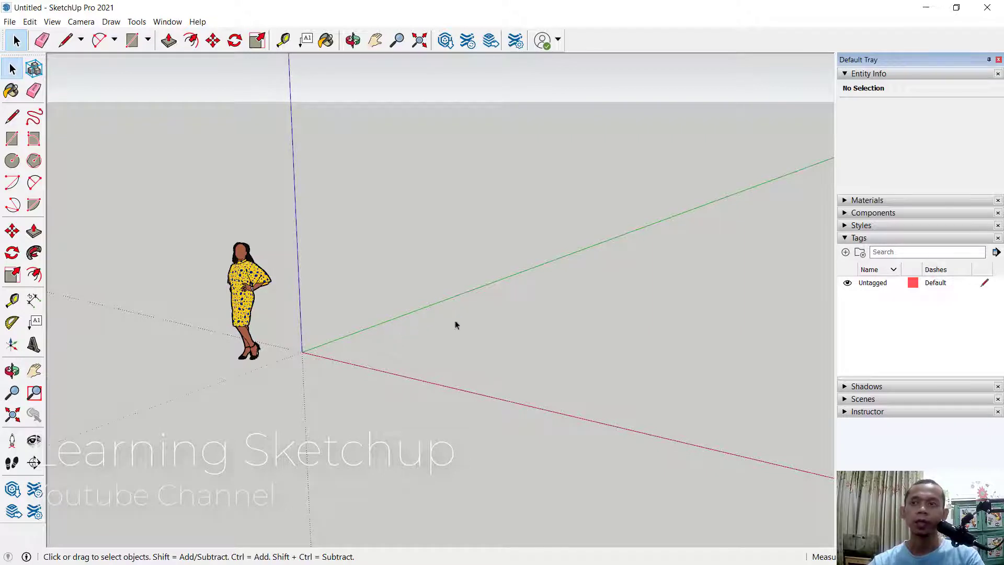
mouse_move(627, 302)
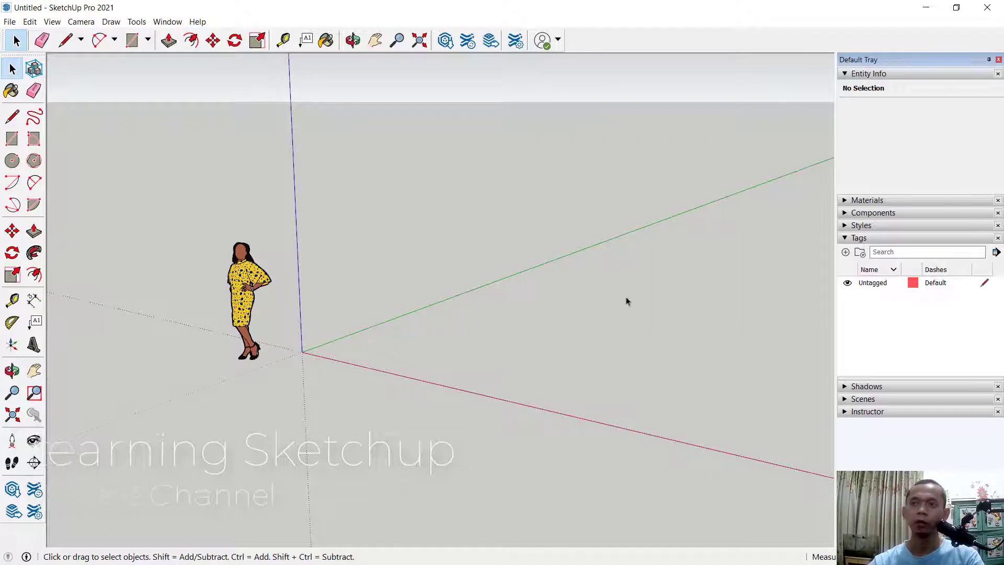
- Expand the Styles panel and show the current style's Background settings under Edit
click(845, 225)
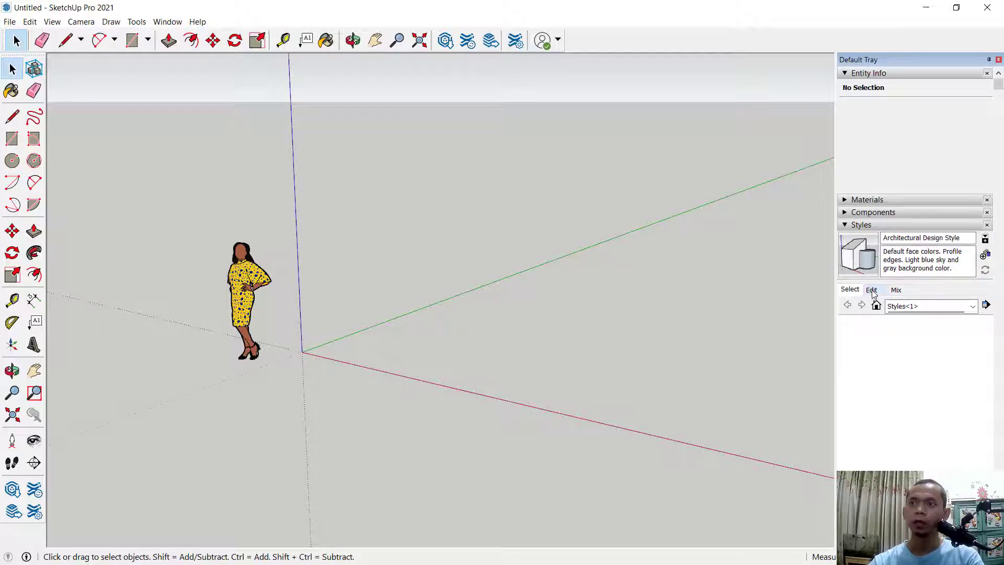
click(870, 289)
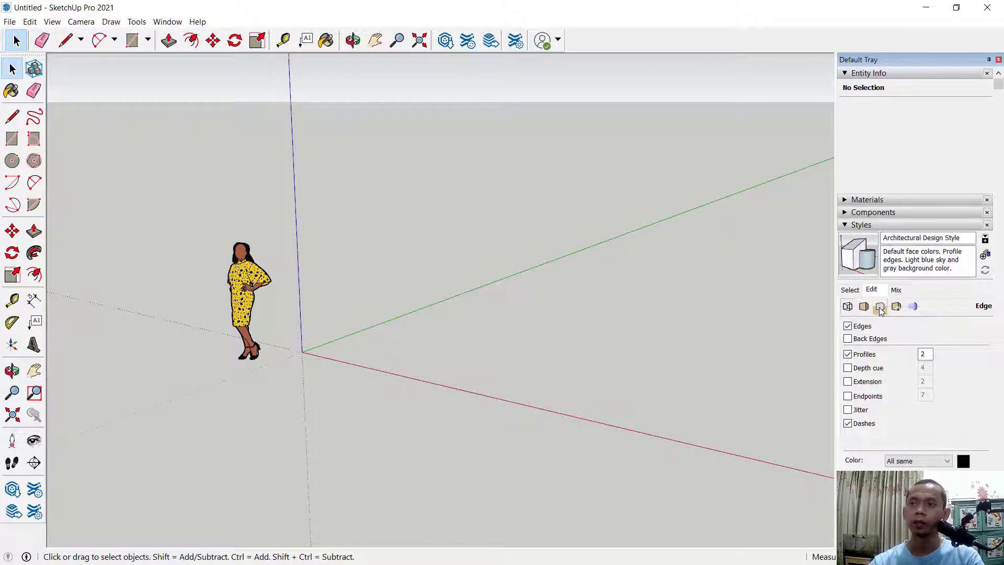
click(879, 305)
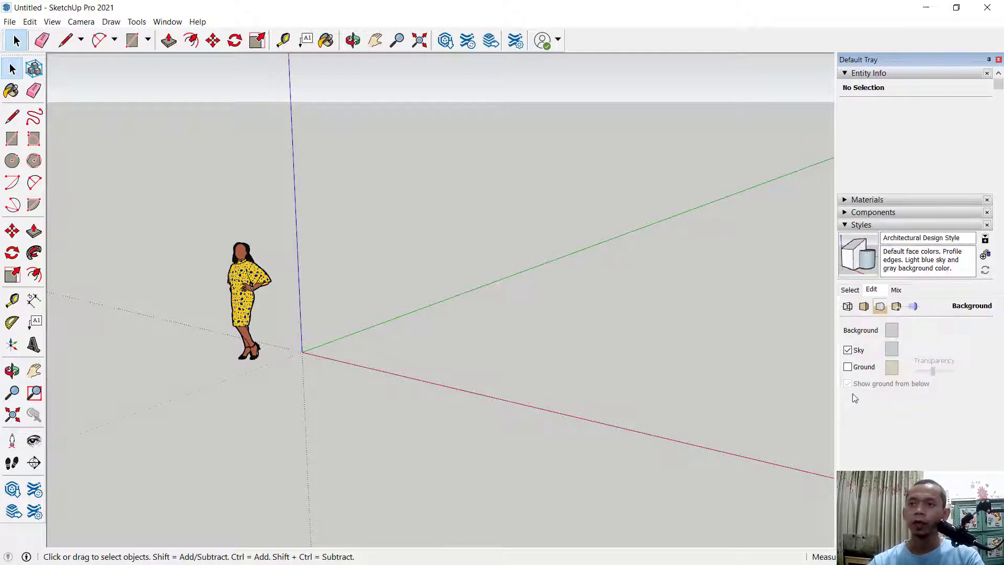
click(847, 366)
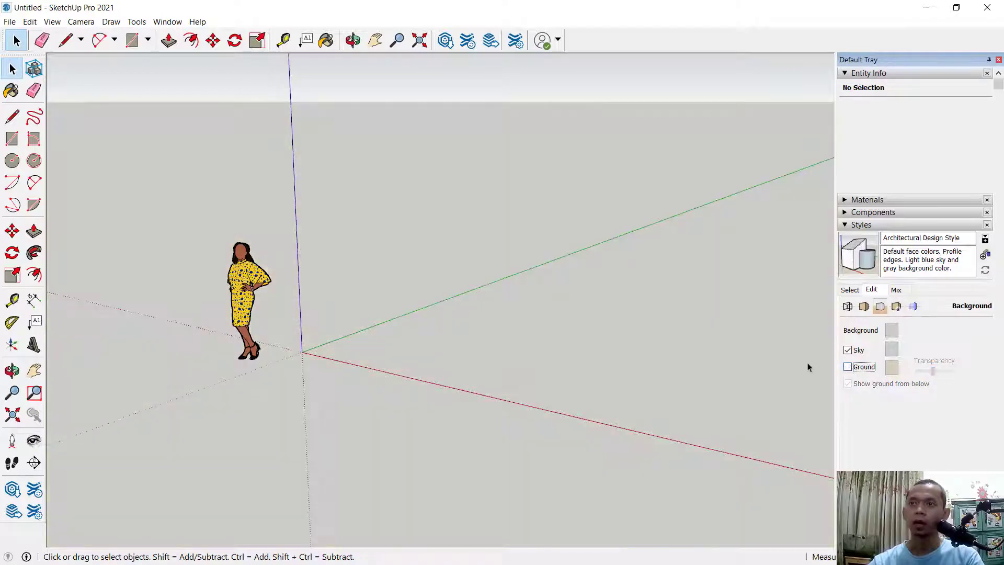
click(848, 350)
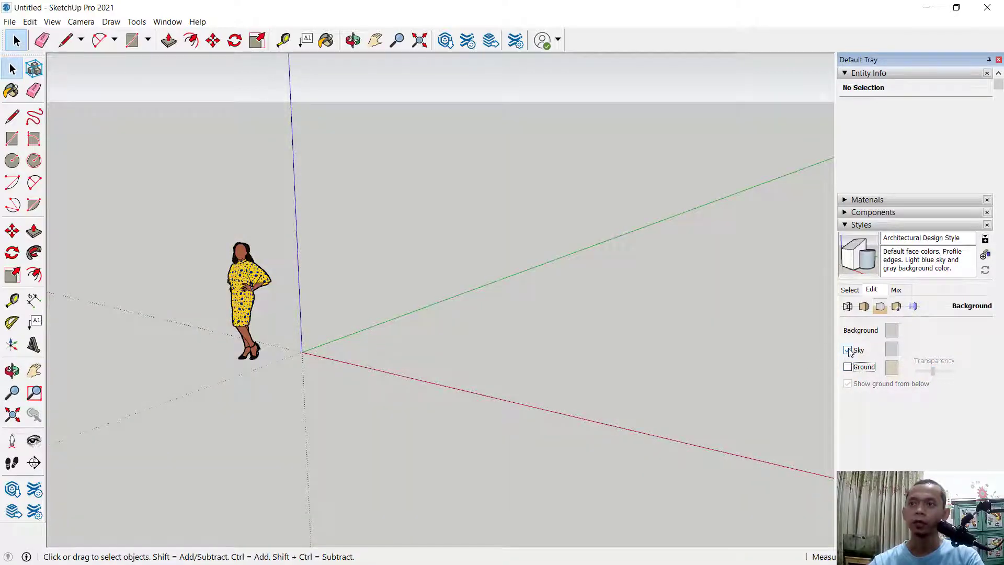
click(848, 350)
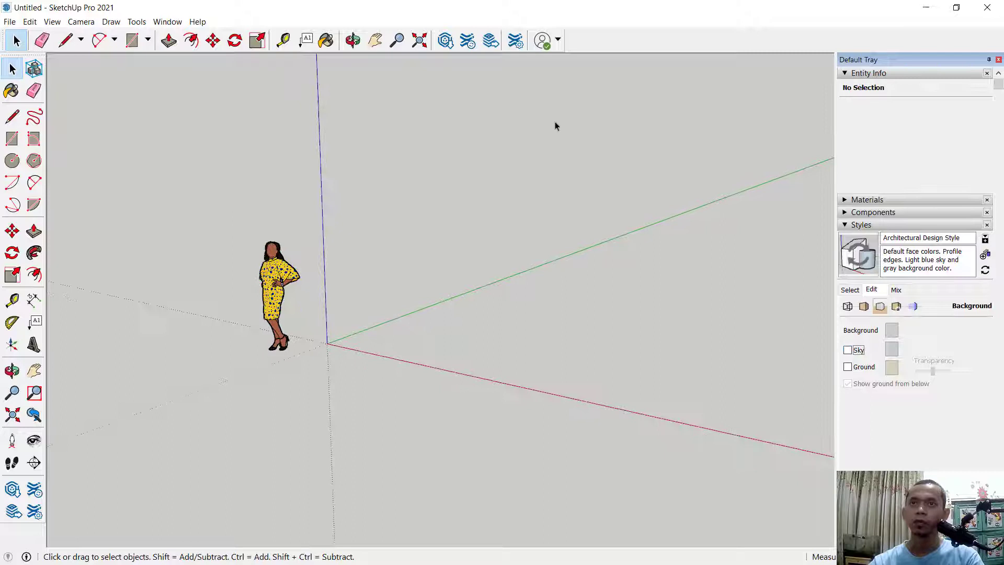
click(848, 350)
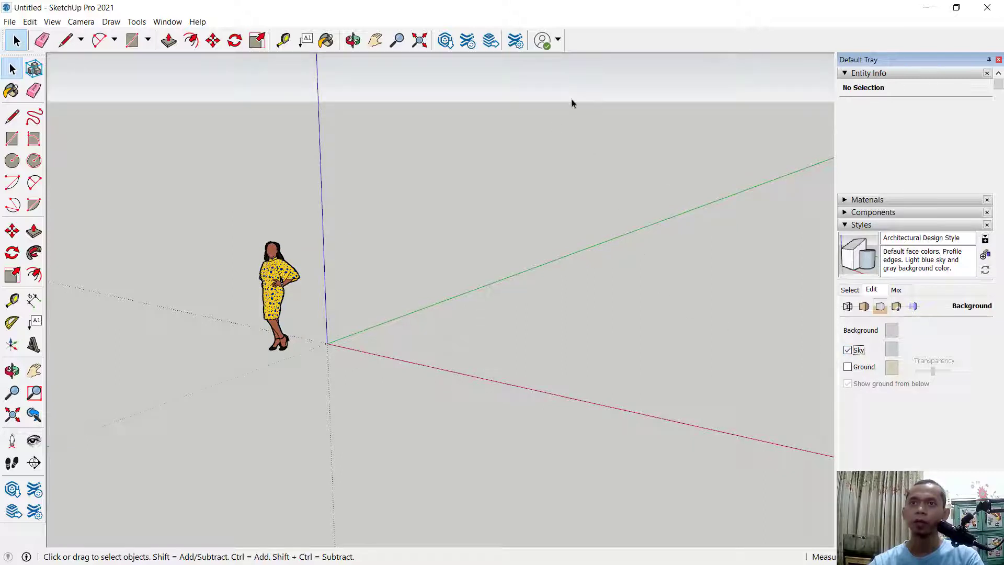
mouse_move(881, 346)
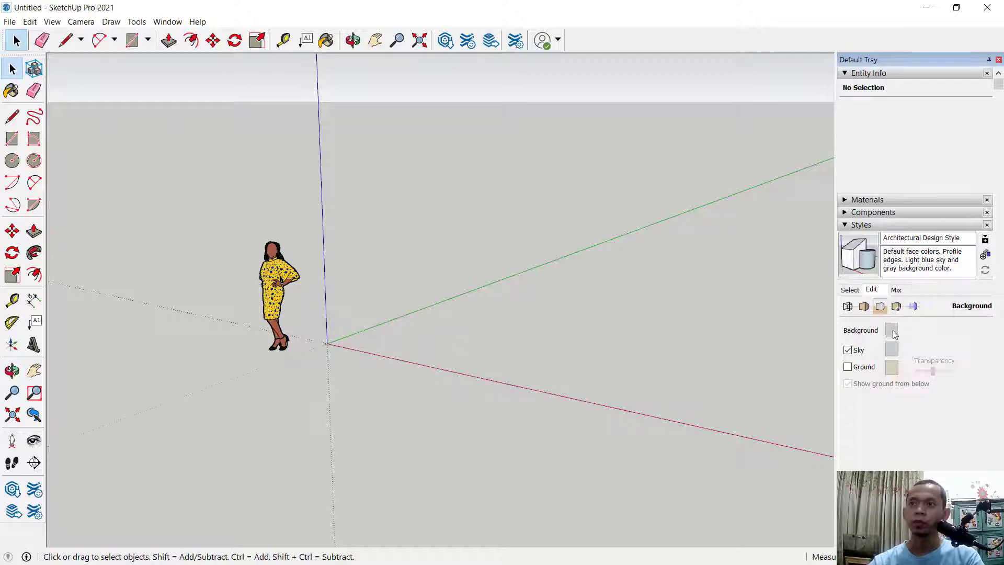
- Set the background colour to dark green on the Color Wheel
click(891, 329)
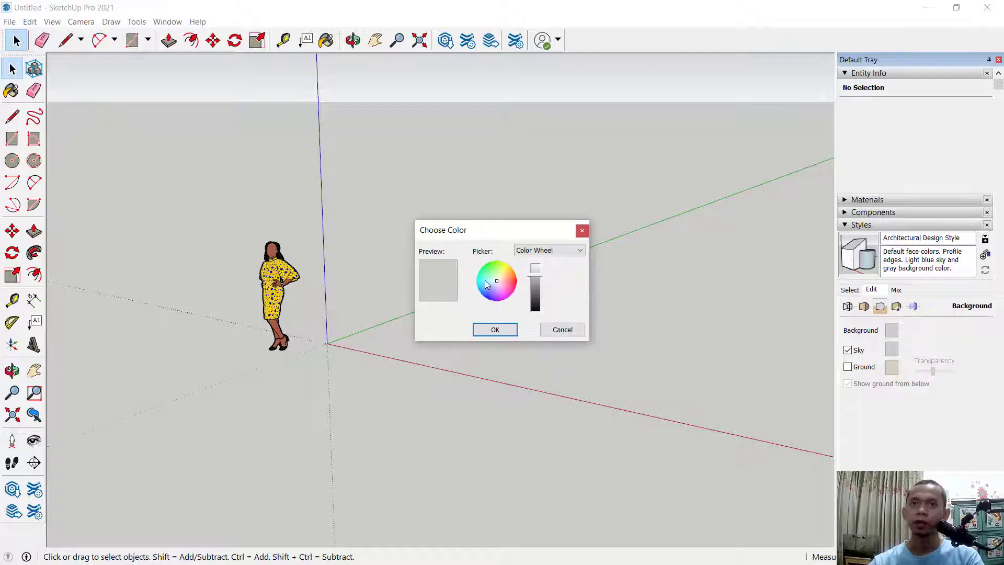
click(493, 272)
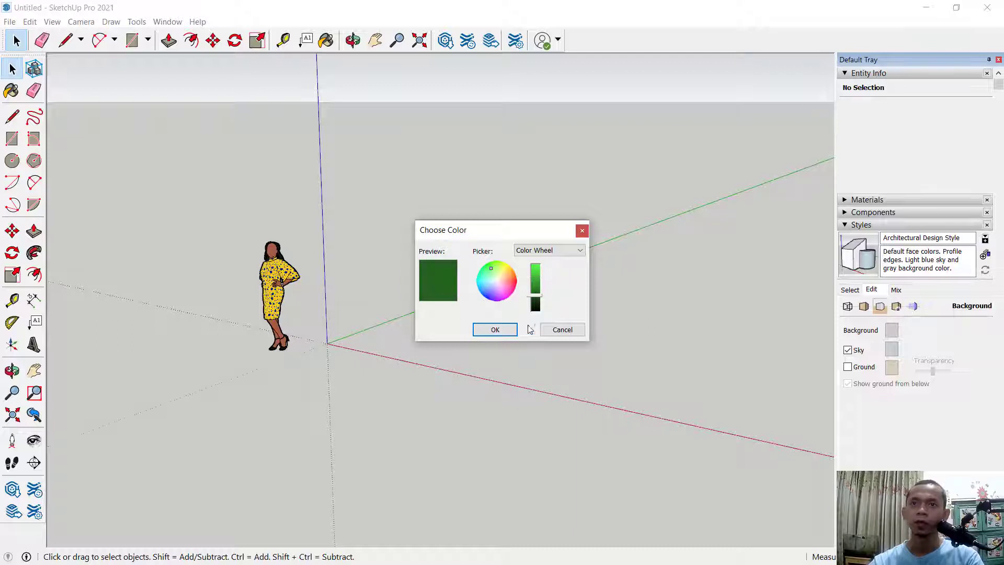
click(494, 329)
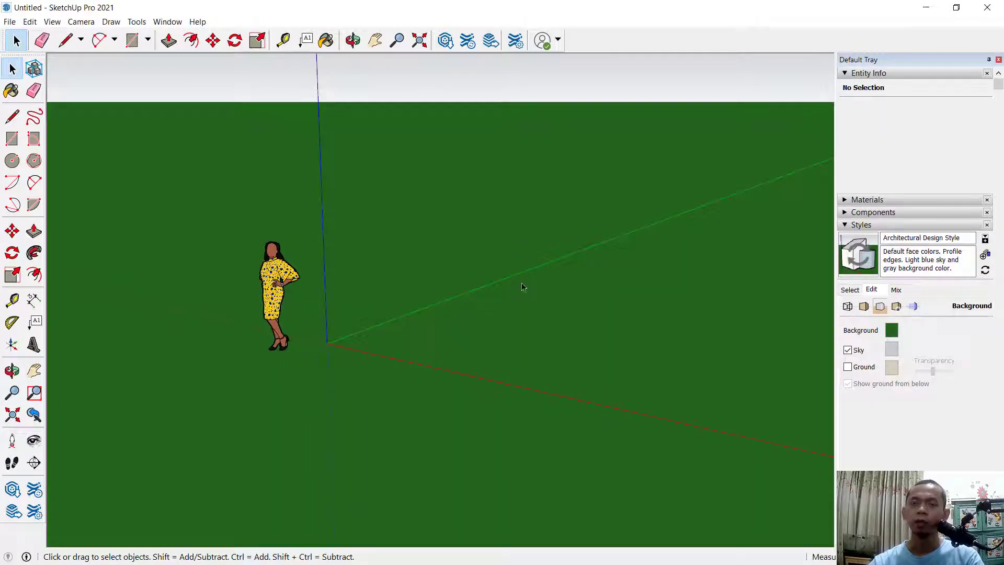
mouse_move(466, 293)
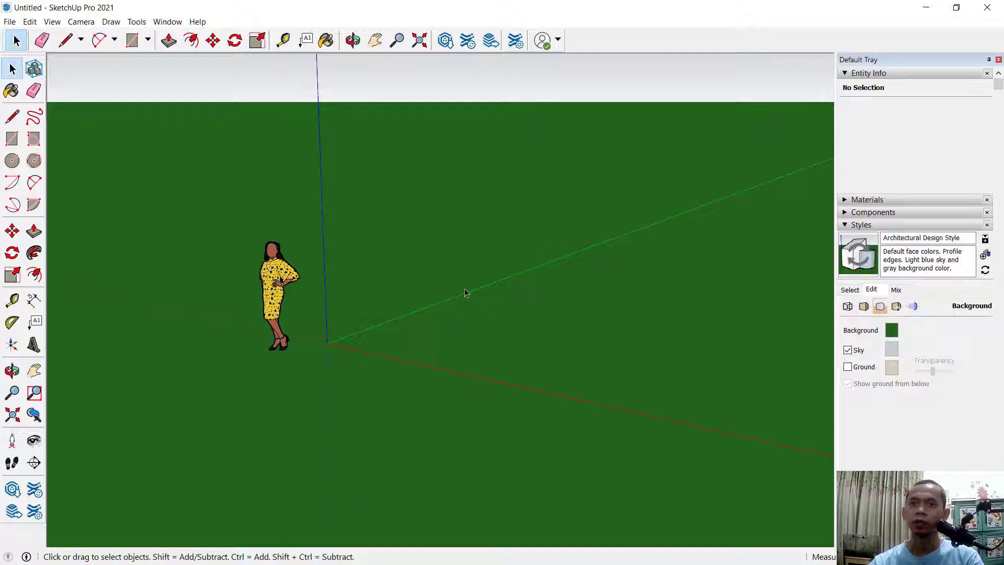
- Change the background colour from dark green to white
click(891, 330)
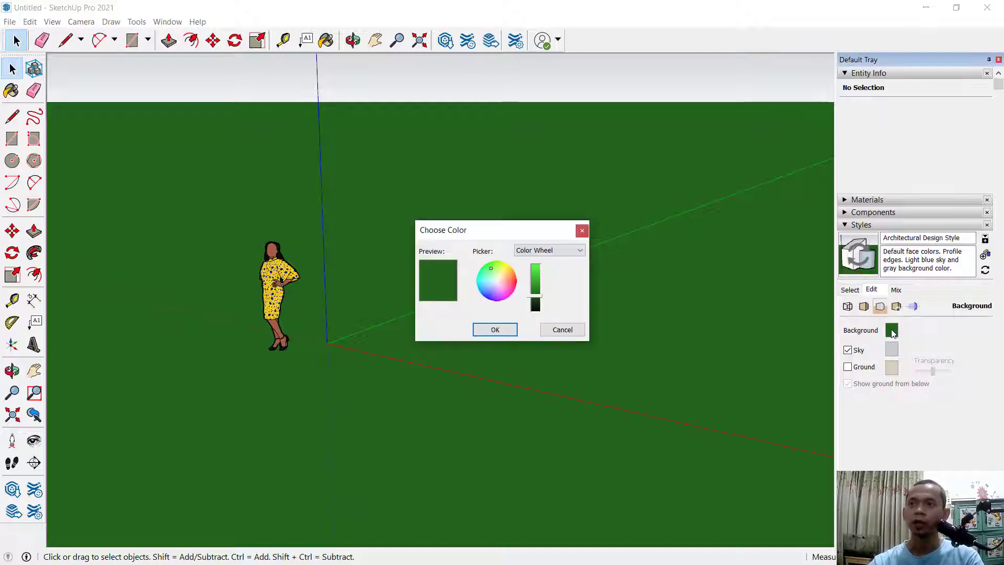
click(496, 281)
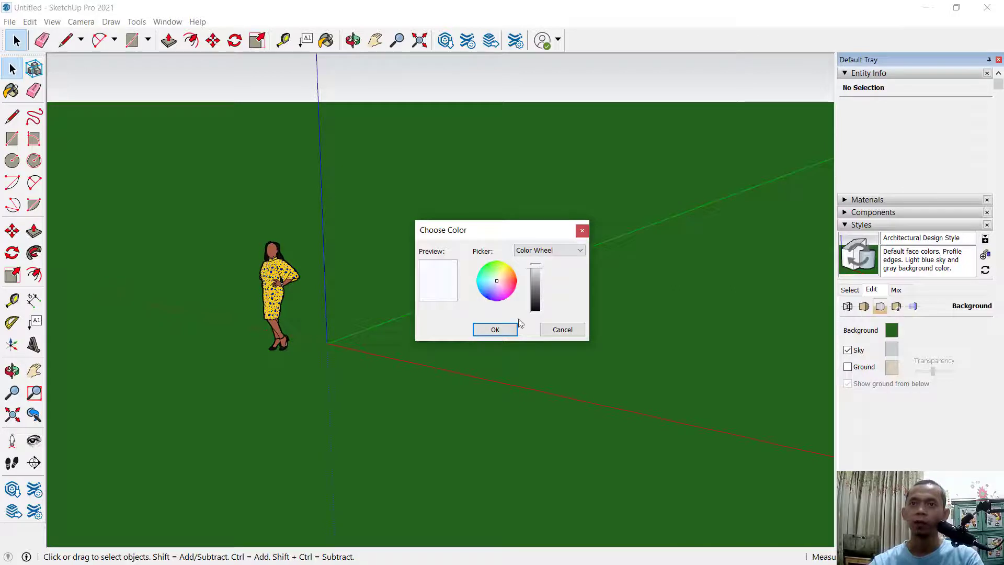
click(494, 329)
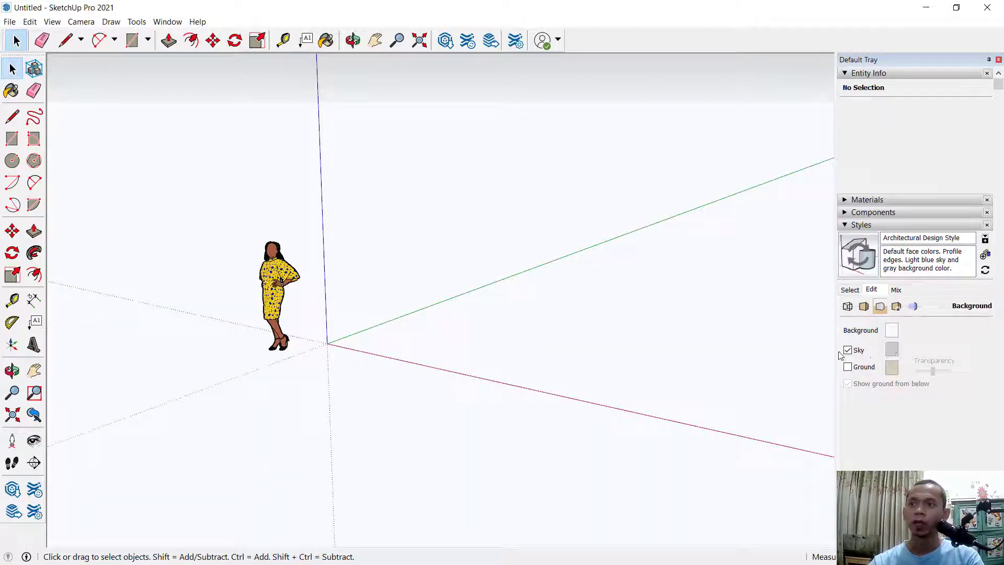
- Hide the sky, set the background to light gray, then re-enable the sky
click(848, 350)
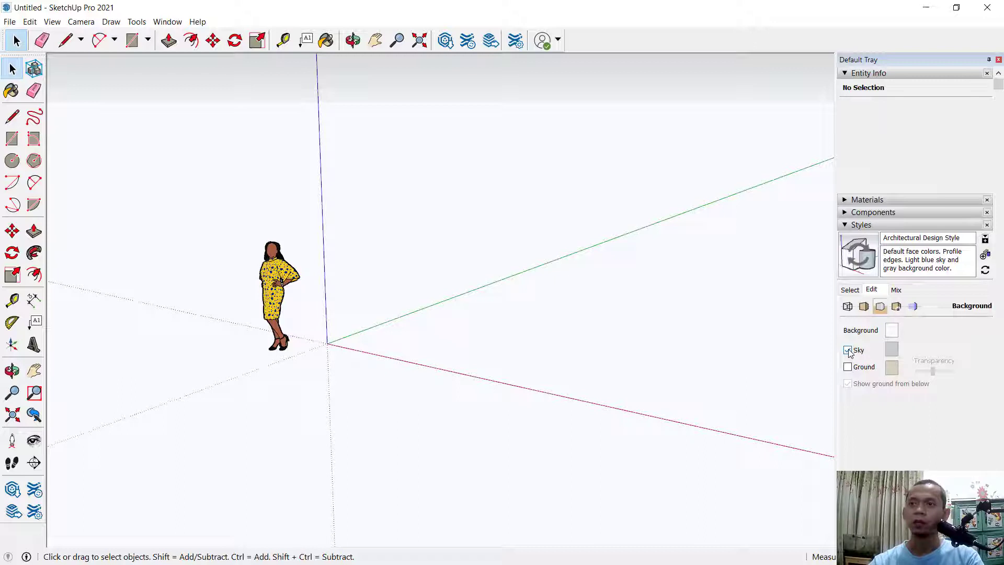
click(847, 350)
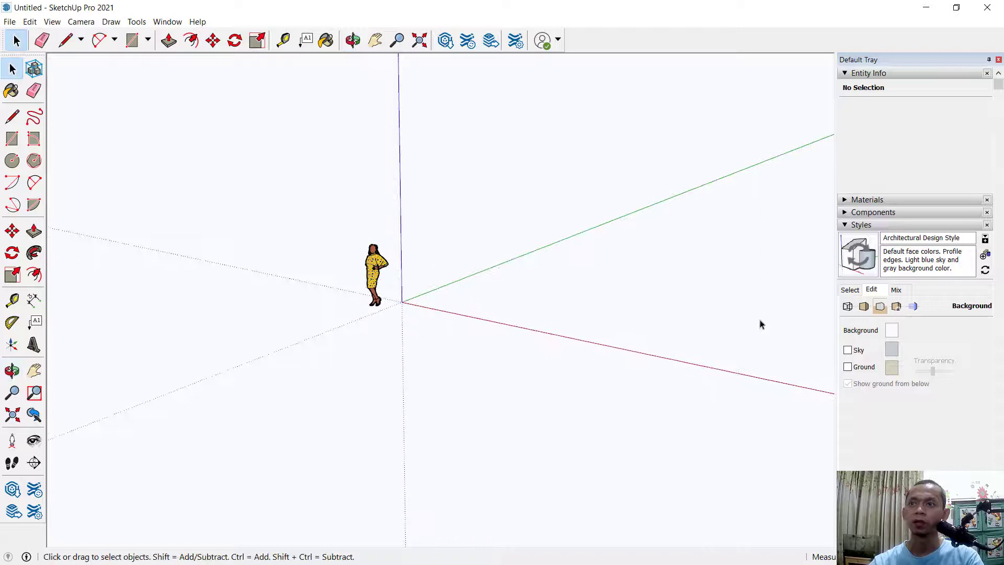
click(890, 330)
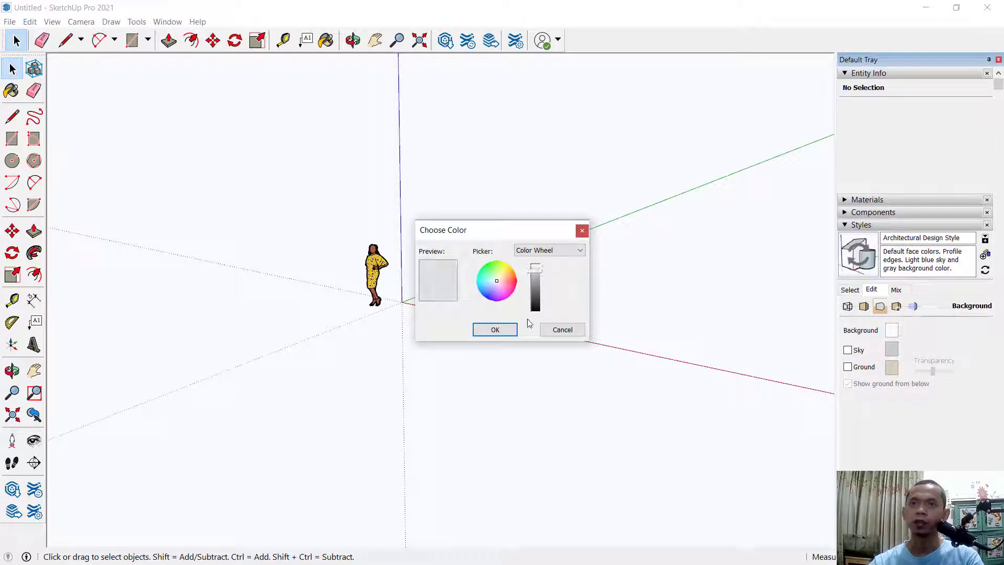
click(561, 329)
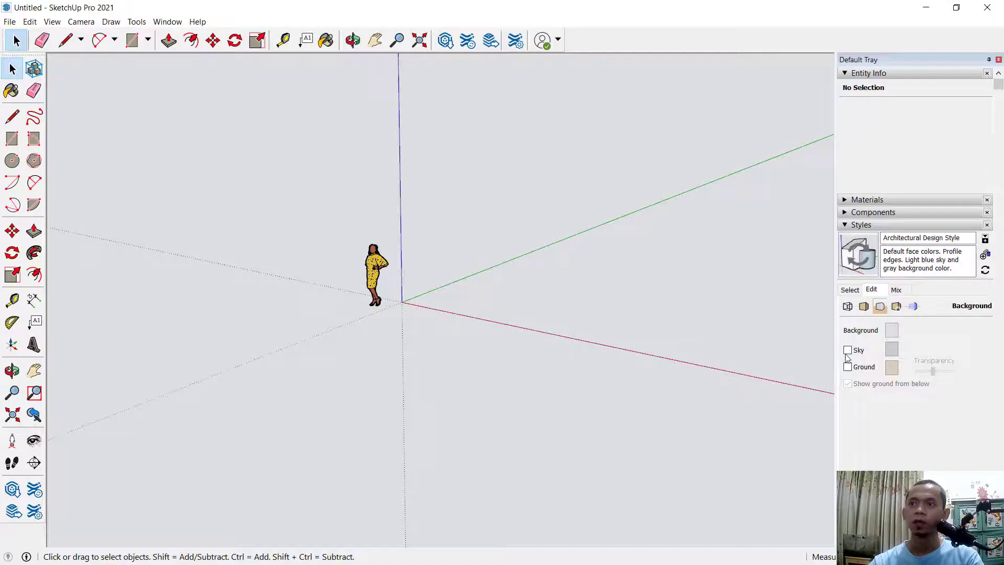
click(848, 350)
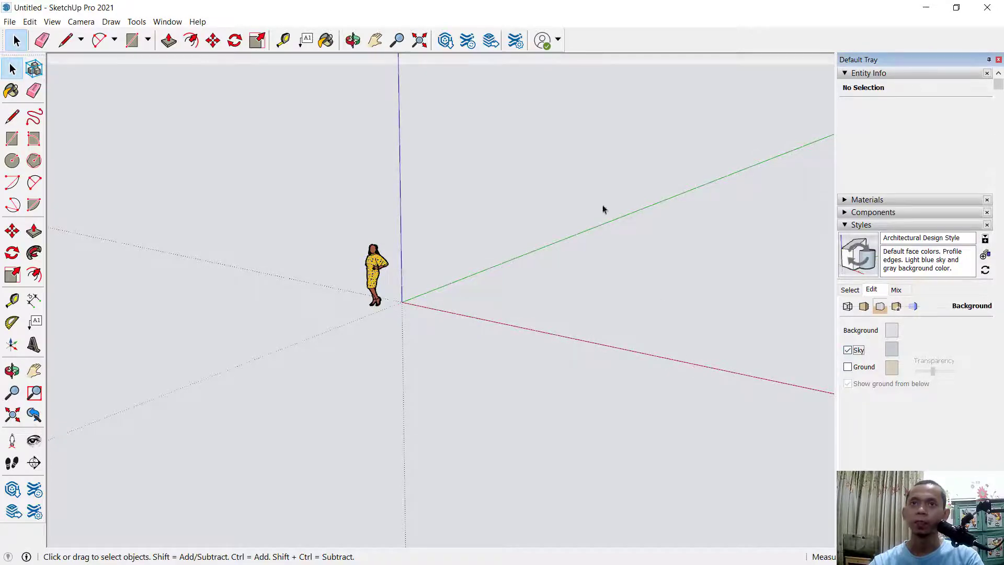
- Return Styles to the Select tab and collapse it to reveal the Tags list
click(849, 289)
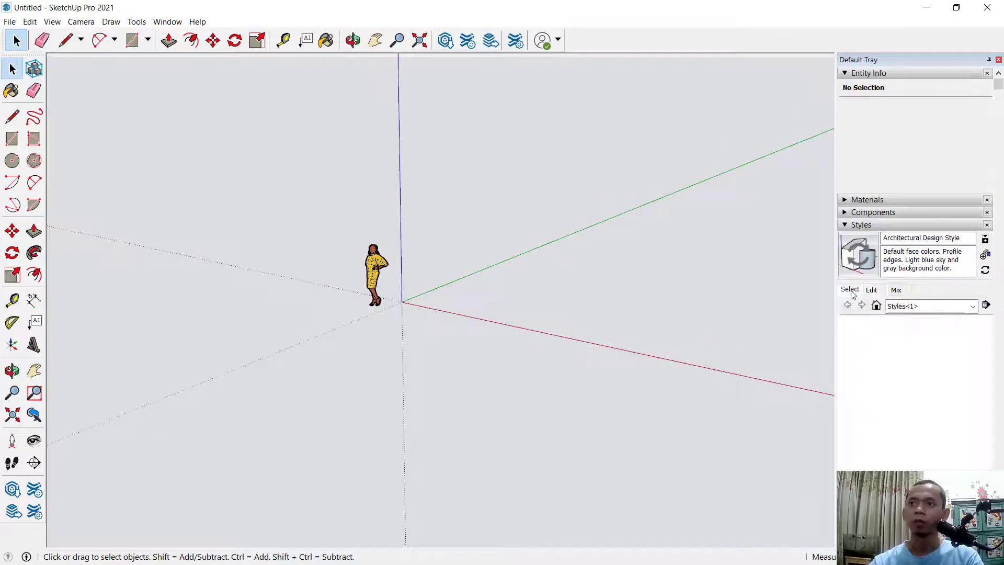
click(862, 225)
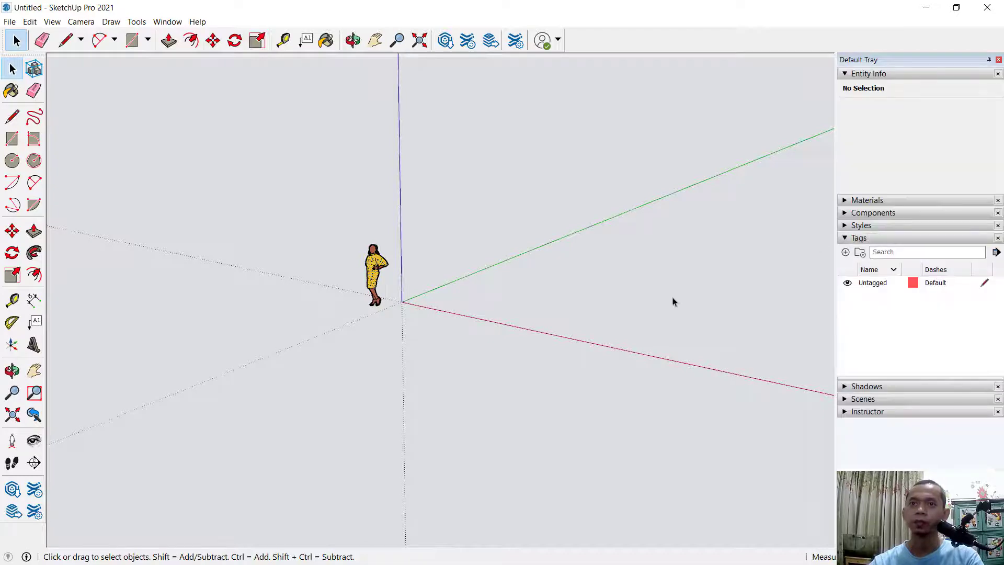
mouse_move(575, 267)
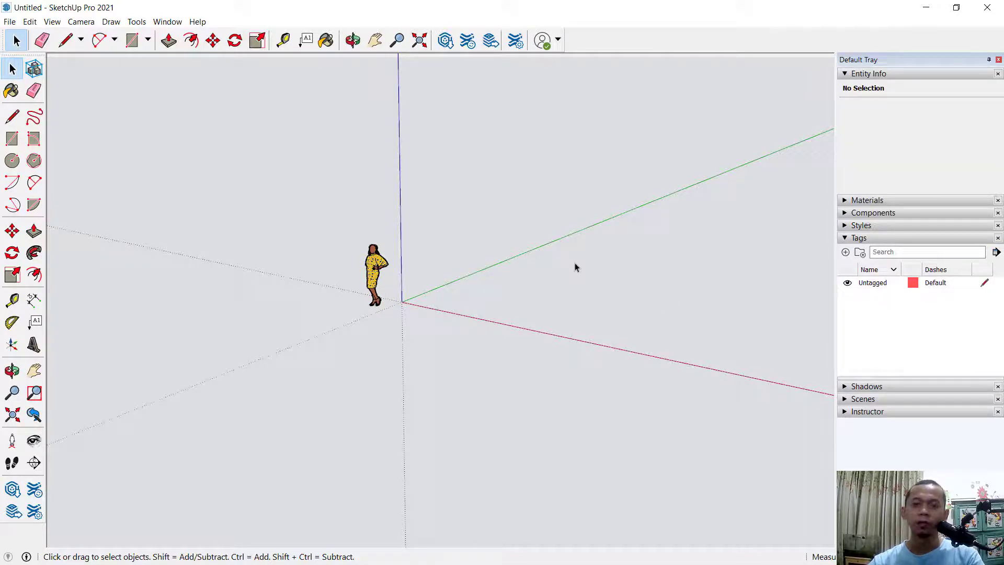